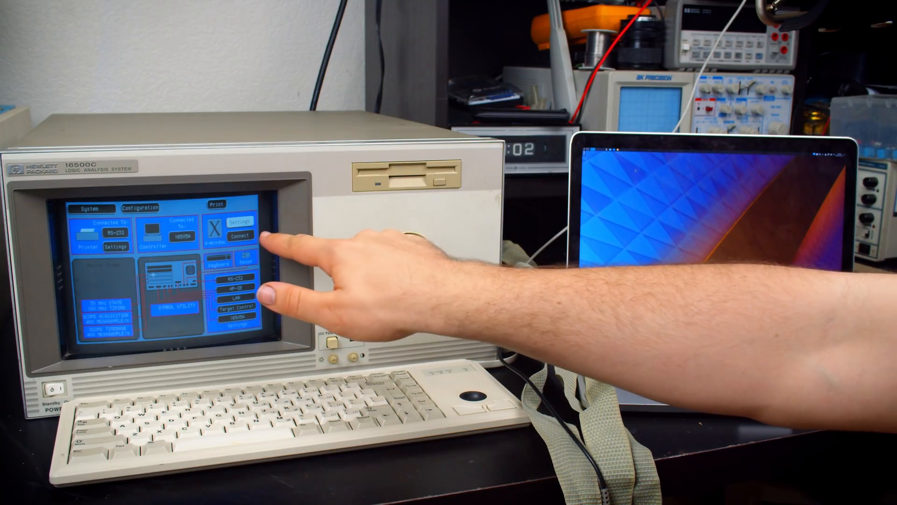
Step: Bring up the I2C/Timing/Autoscale type choices for State/Timing C's Analyzer 1
click(241, 236)
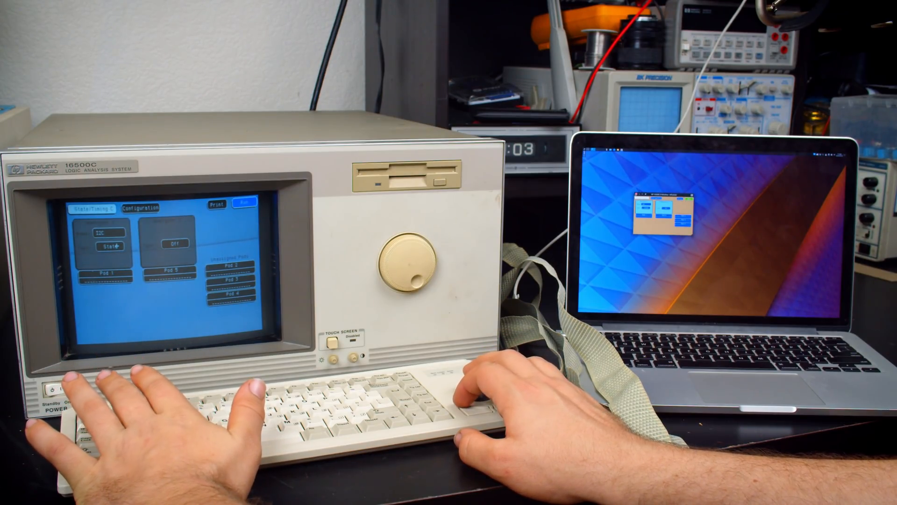
click(108, 243)
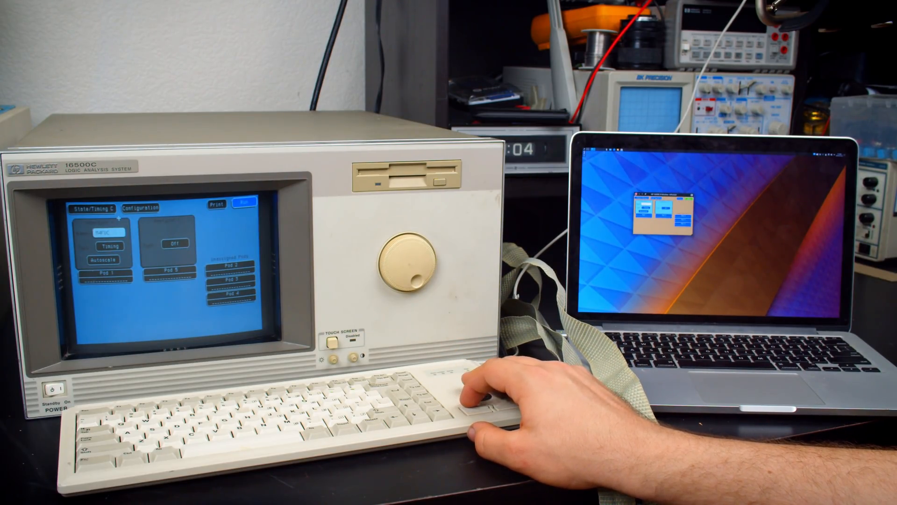
Step: Show the hard disk store screen and begin naming the file to store
click(139, 207)
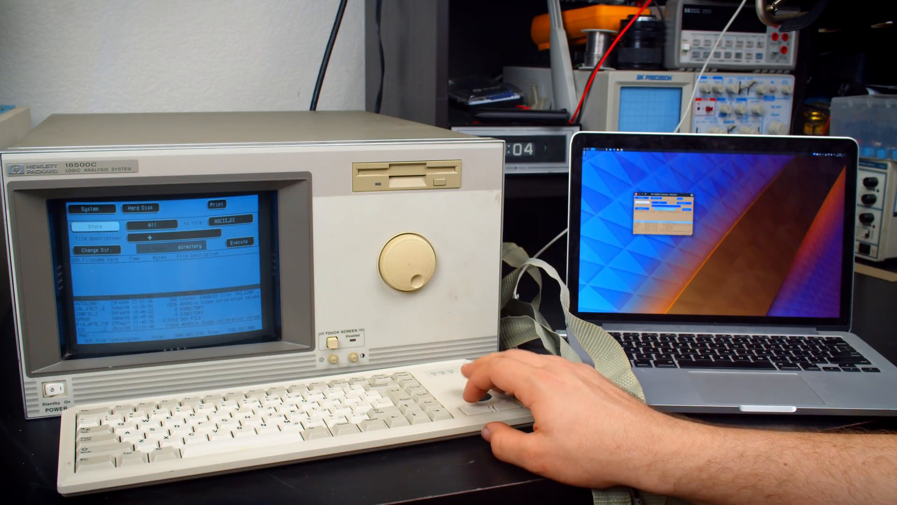
click(156, 221)
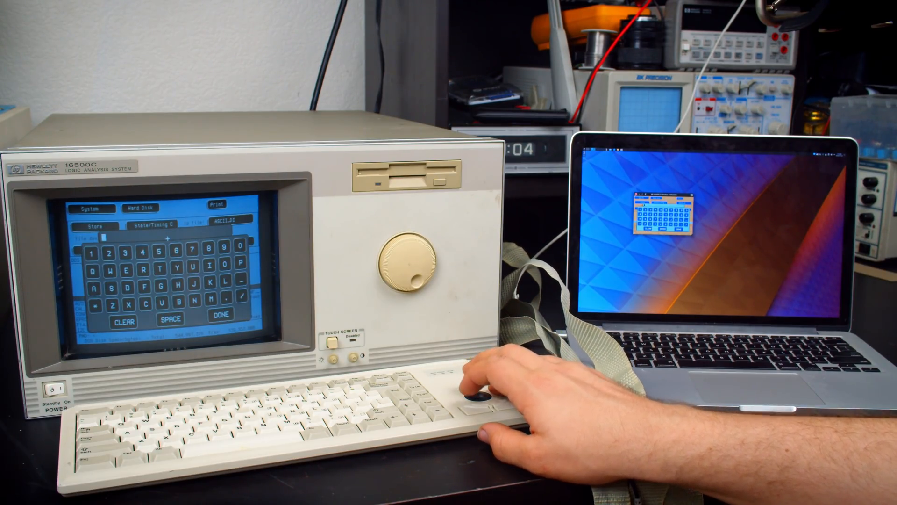
Step: Name the State/Timing C file M4FDC and start its description
text(M4)
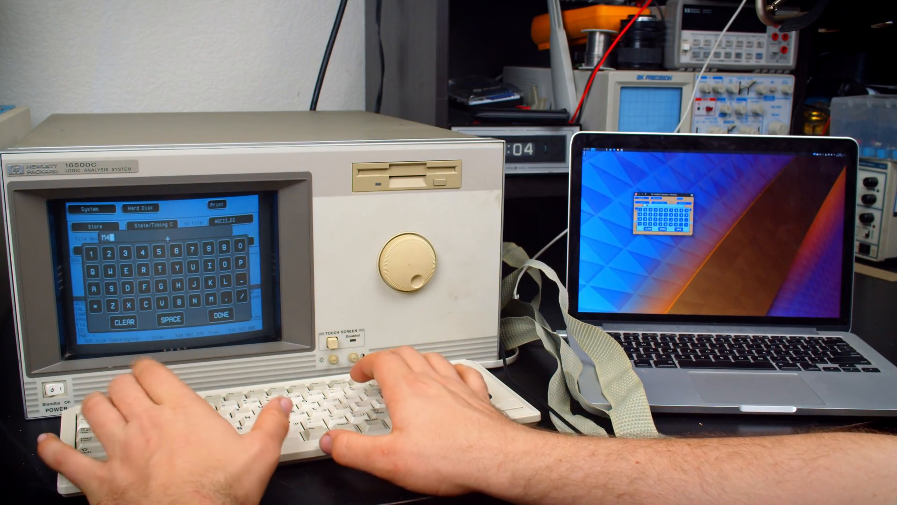
text(FDC)
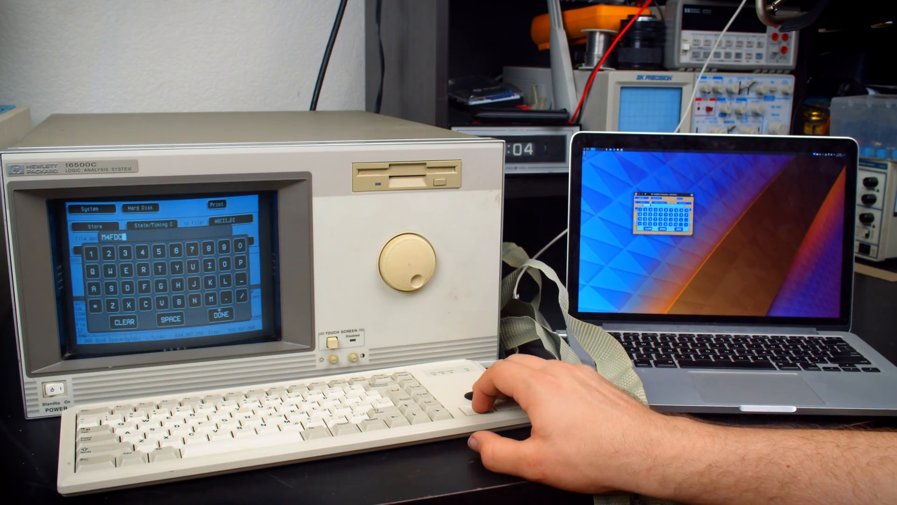
click(230, 314)
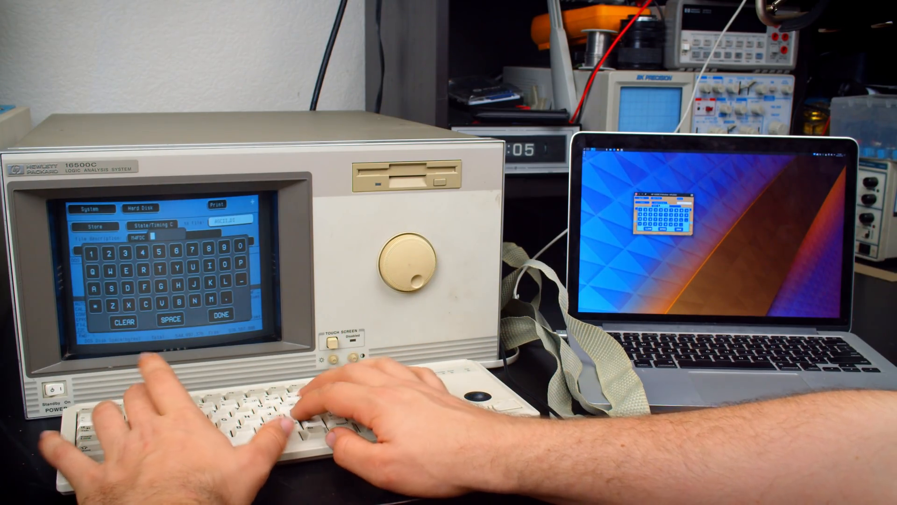
text(M4FDC_C)
text(TRS)
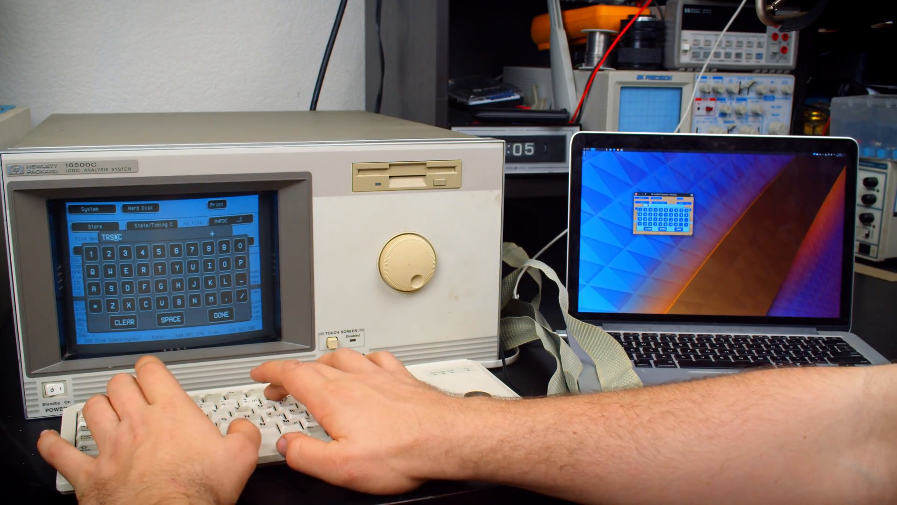
Step: Describe the setup as TRS 80 MODEL 4 FDC and keep the file name M4FDC
text(80)
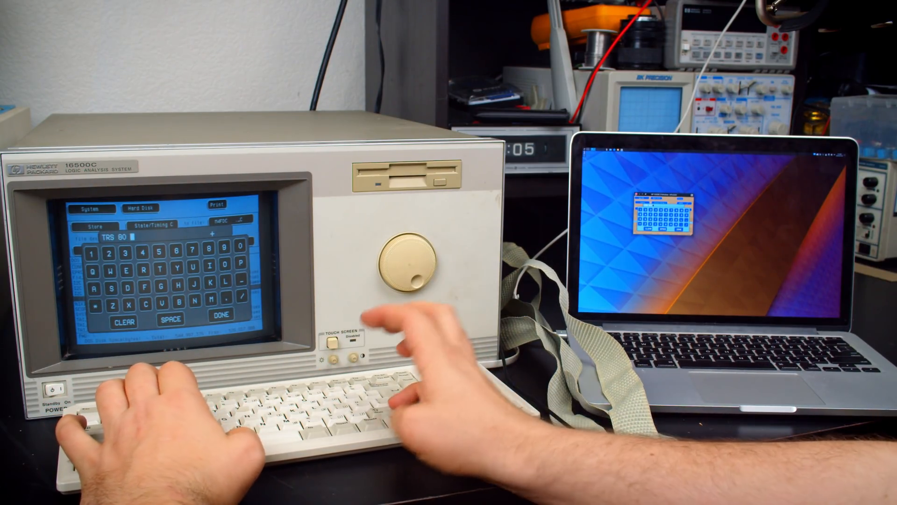
text(mODEL 4)
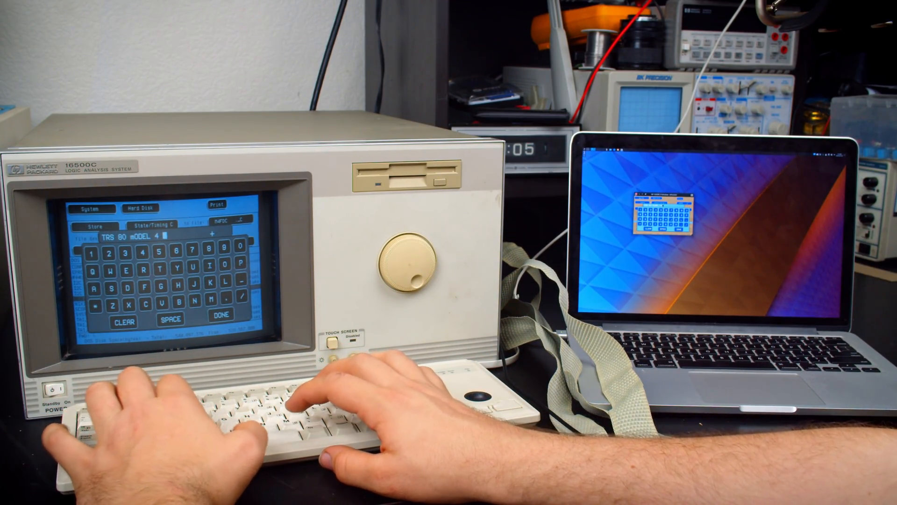
text(f)
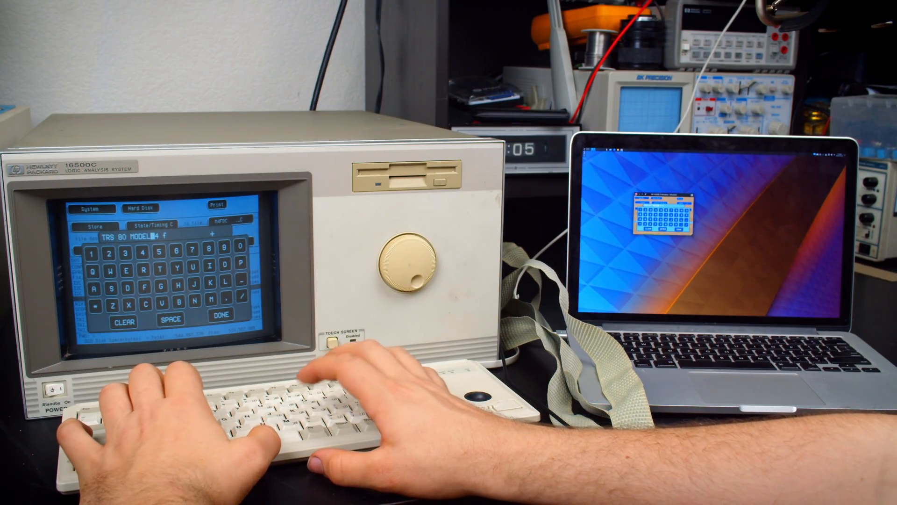
text(F)
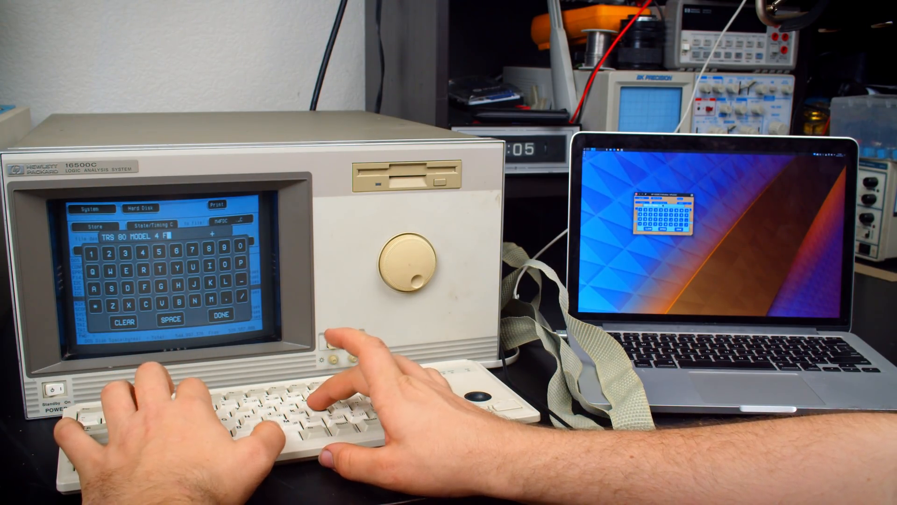
text(DC)
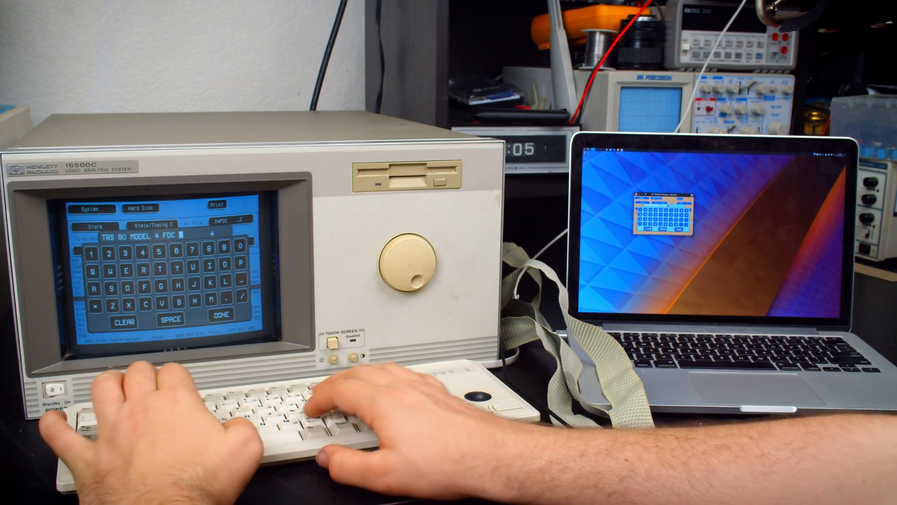
text(CONNEC)
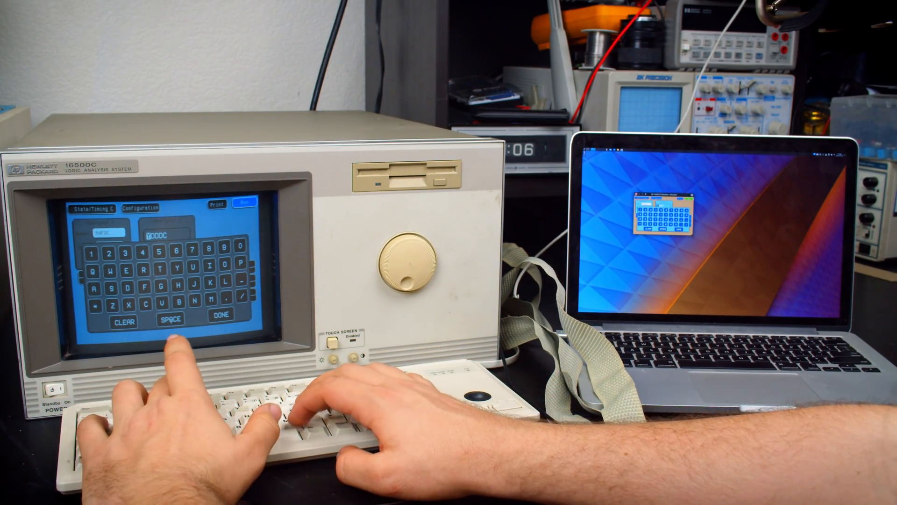
text(M4FDC)
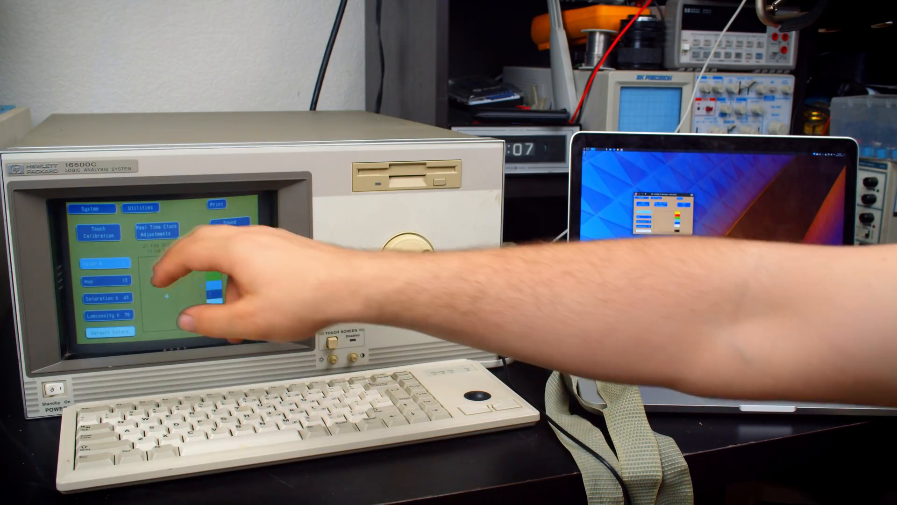
Step: Pick a display colour swatch to adjust its hue, saturation and luminosity
click(92, 207)
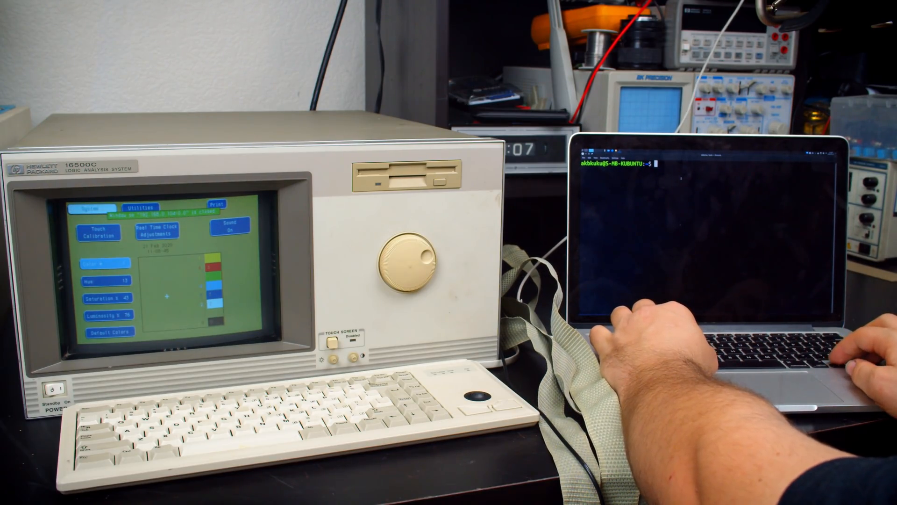
Step: Copy lg165.pcf.gz and sm165.pcf.gz into /usr/share/fonts/X11/misc with sudo
text(sudo cp lg165.pcf.gz sm165.pcf.gz /usr/share/fonts/X11/misc)
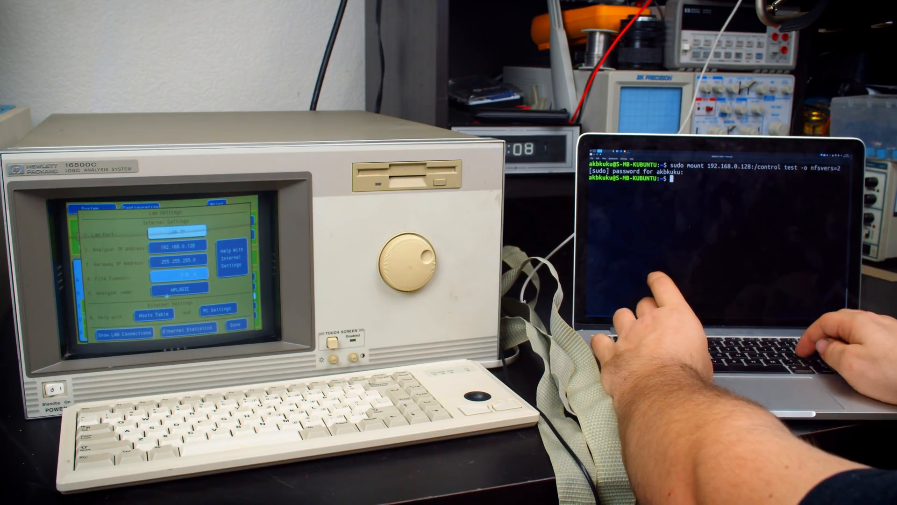
Step: List the mounted test share, then move into its system/disk/hard folder
text(sudo test)
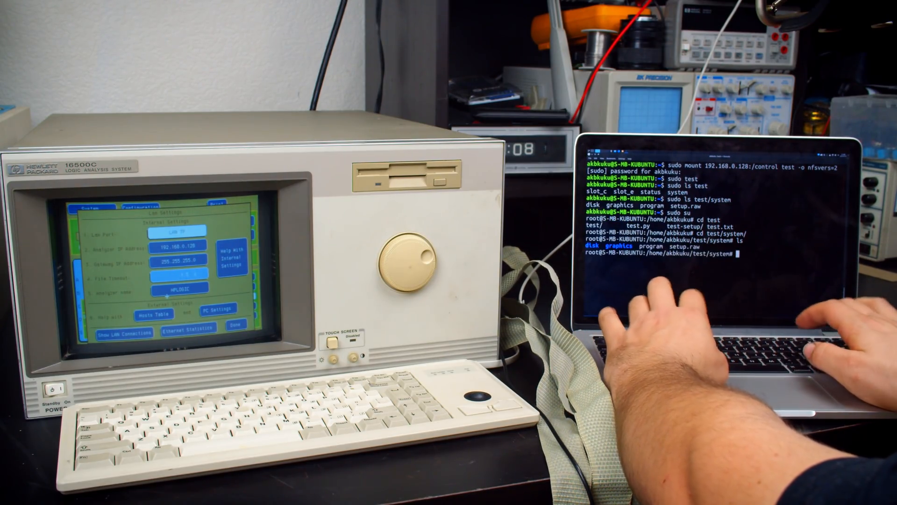
text(cd)
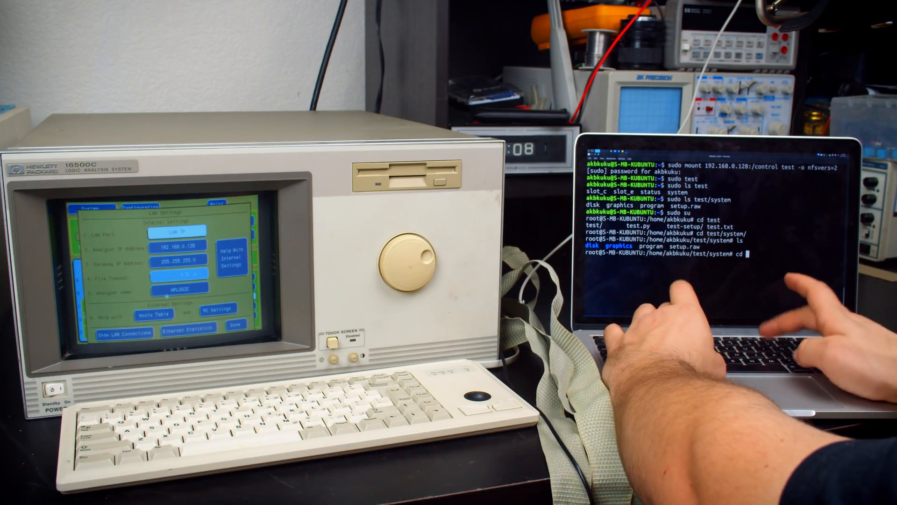
text(disk/hard/)
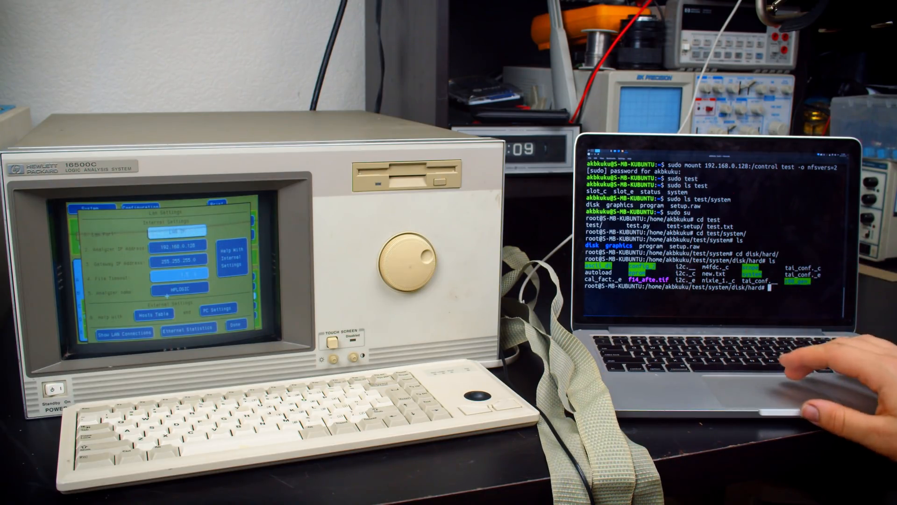
Step: List the analyzer's hard disk files such as autoload and new.txt
text(ls v)
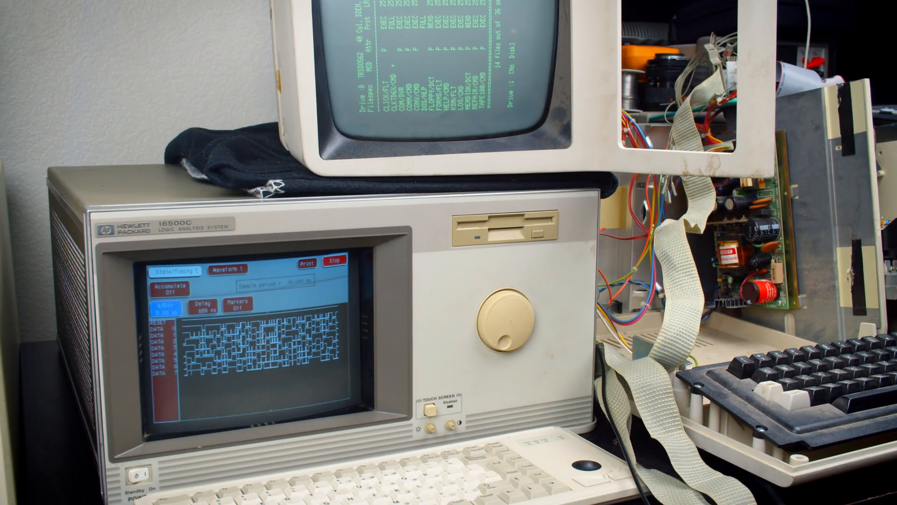
Step: Switch Waveform 1 to Format 1 and change the pod assignment for DATA and RESET
click(235, 269)
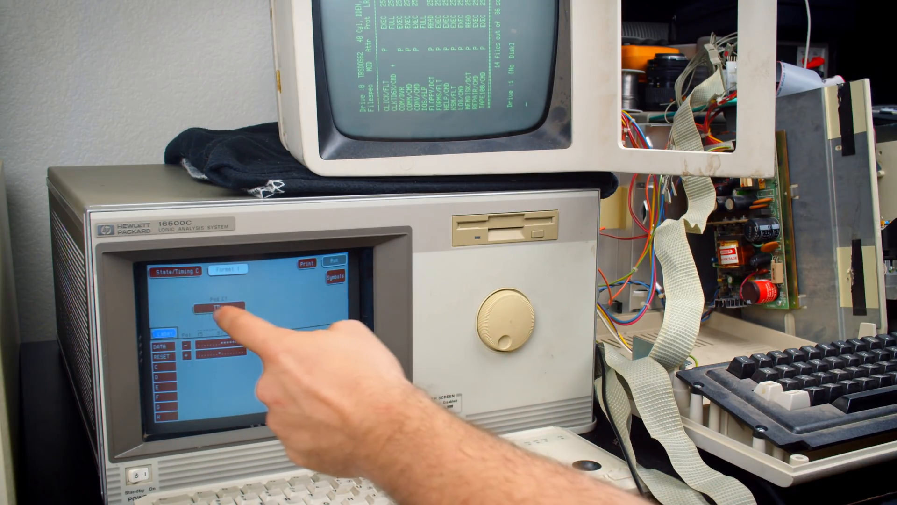
click(218, 307)
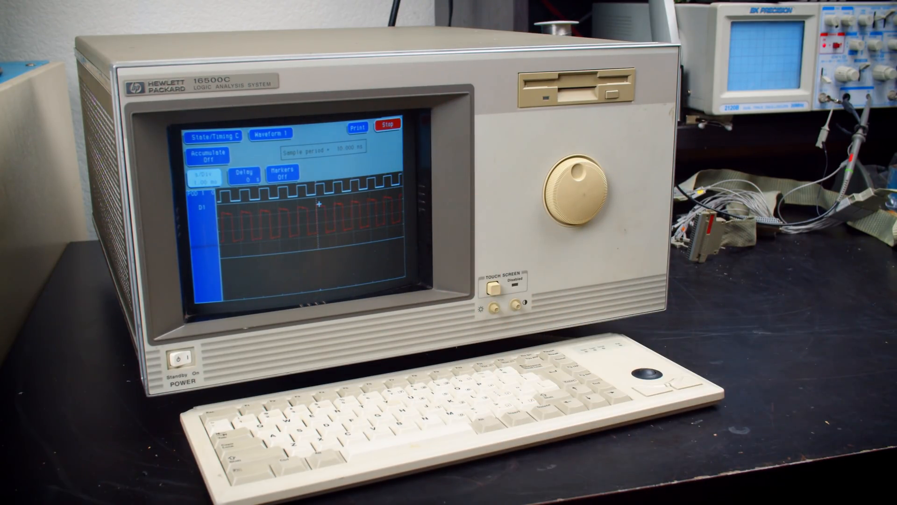
Step: Switch from the Intermodule view to the Oscilloscope E card's screen
click(213, 135)
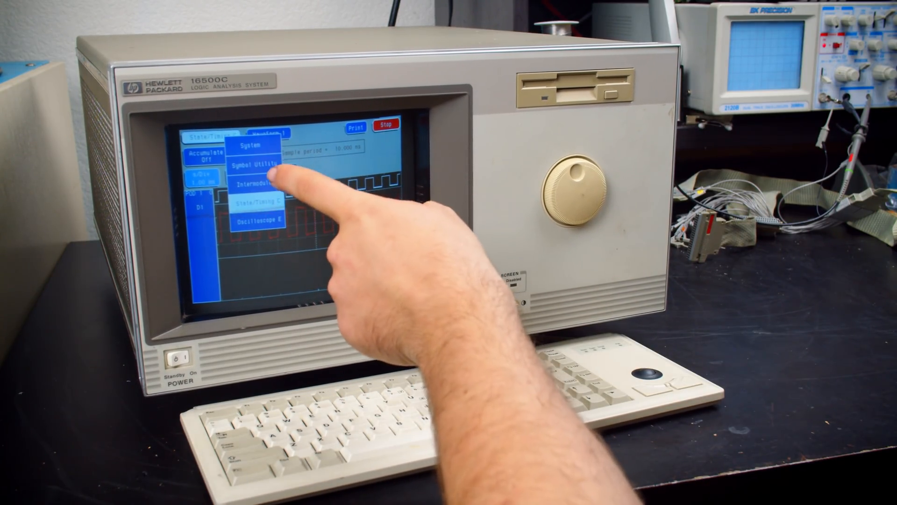
click(258, 185)
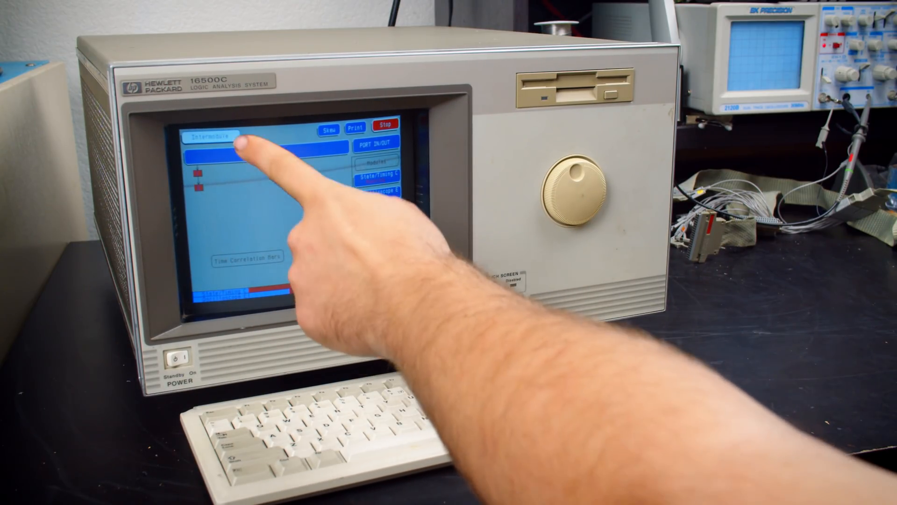
click(209, 136)
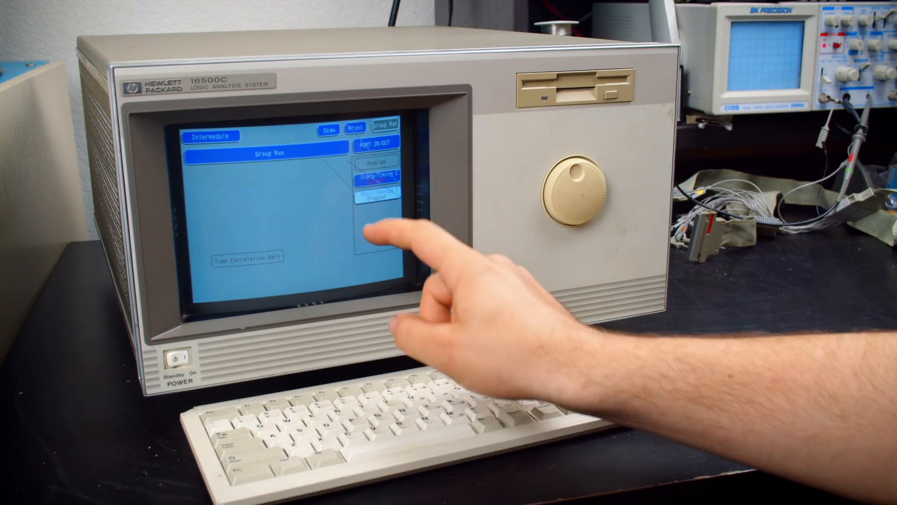
click(377, 167)
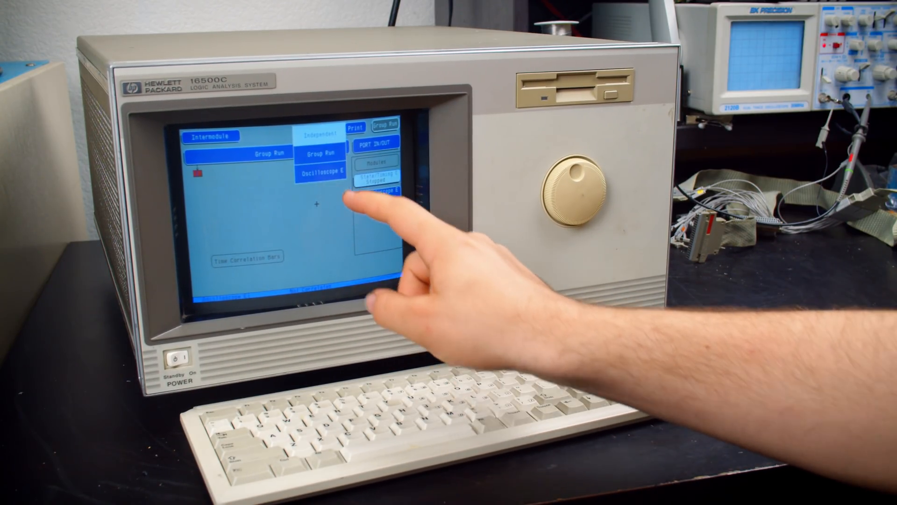
click(210, 137)
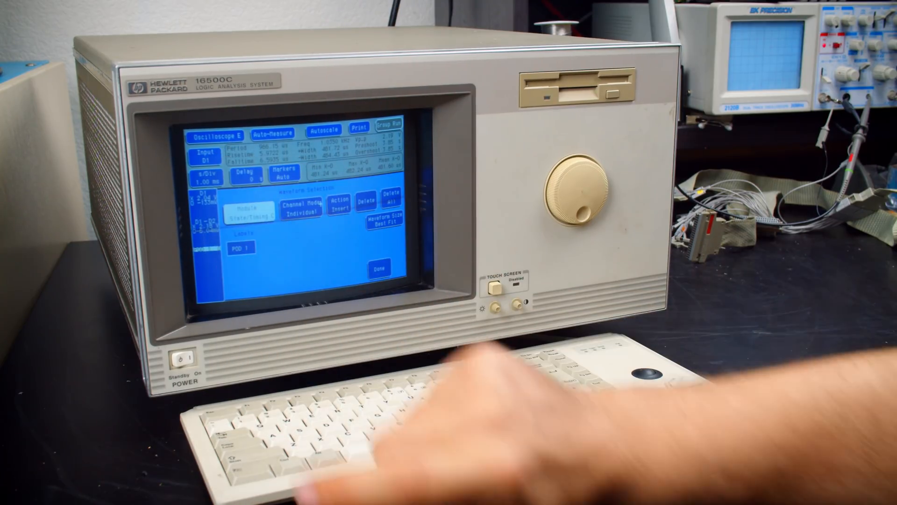
Step: Confirm waveform selection so the POD 1 trace appears beneath the D1 oscilloscope waveforms
click(378, 269)
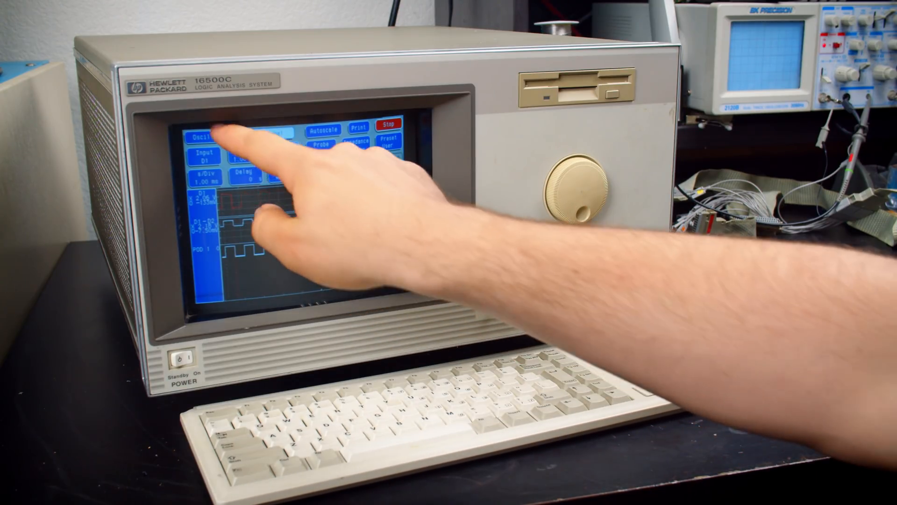
Step: Switch to Intermodule and review the Group Run list of State/Timing C and Oscilloscope E
click(209, 138)
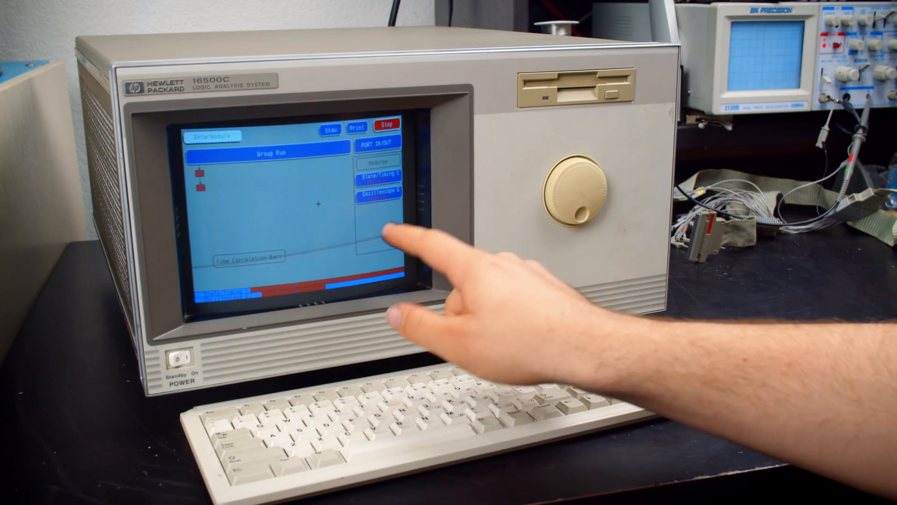
click(269, 153)
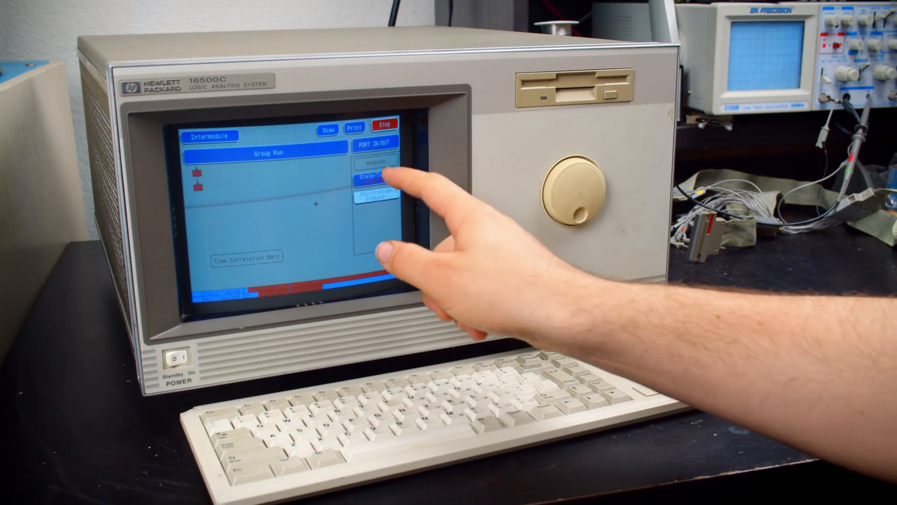
click(375, 181)
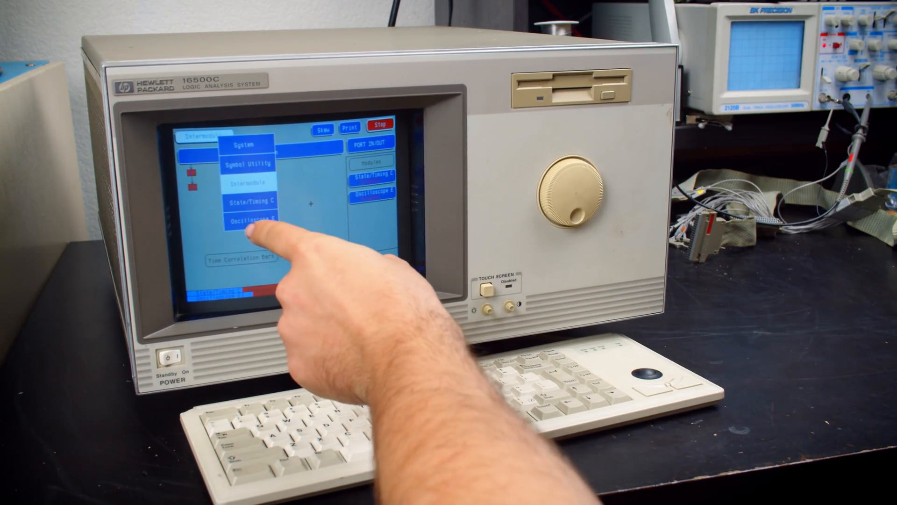
click(246, 221)
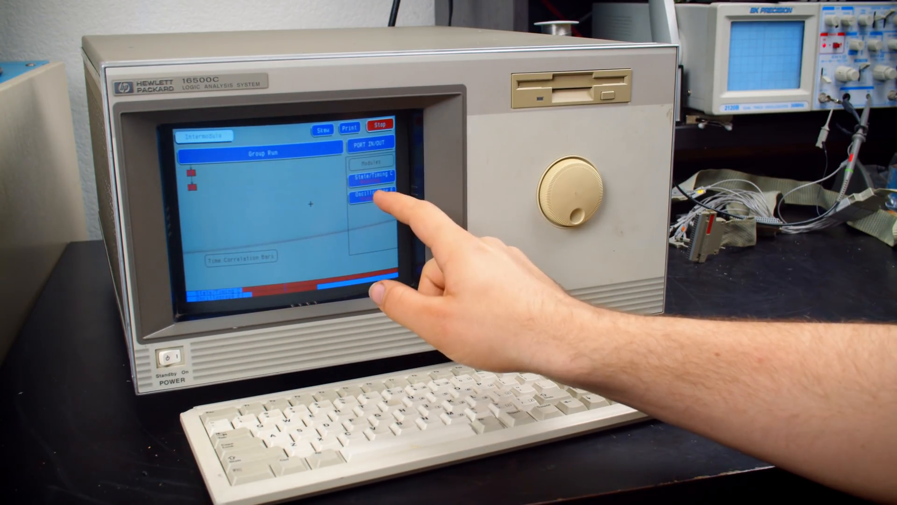
Step: Return to the Oscilloscope E card and bring up Waveform Selection for its D1/D2 channels
click(372, 180)
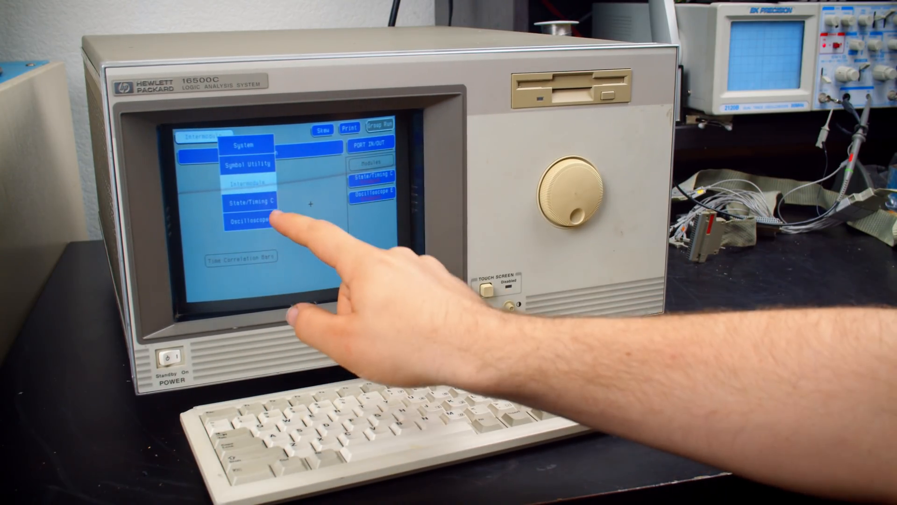
click(248, 221)
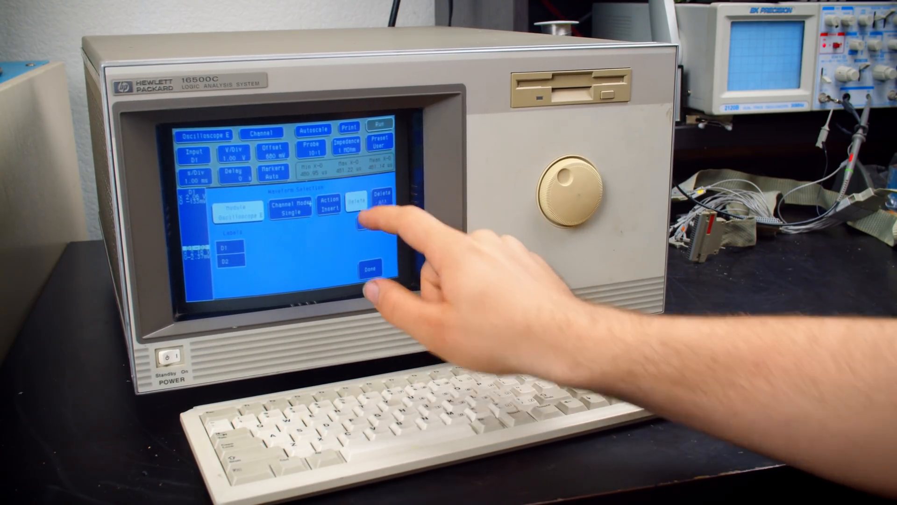
click(376, 267)
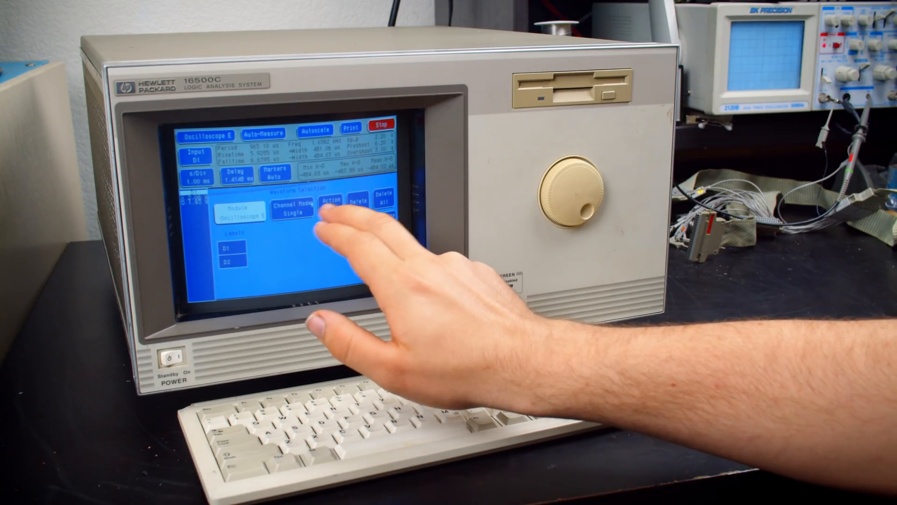
Step: Change Channel Mode to Chan − Chan so one channel is subtracted from another
click(292, 212)
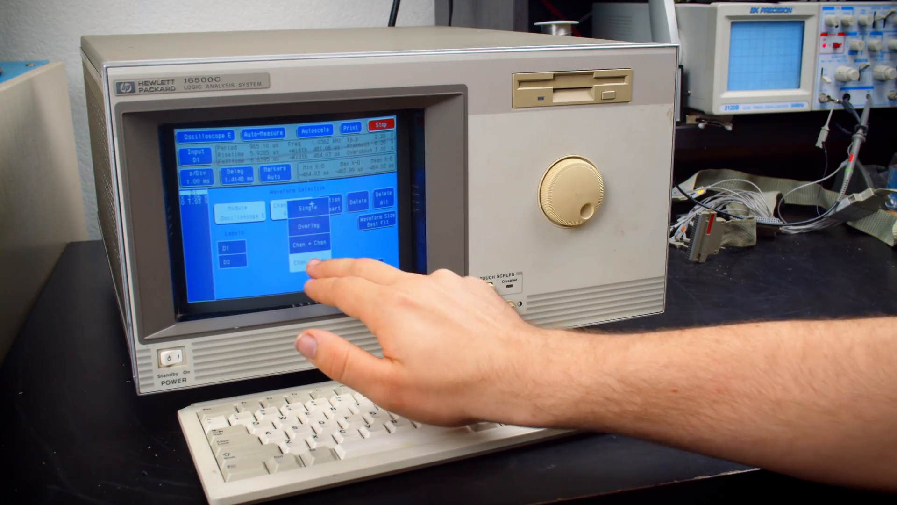
click(312, 243)
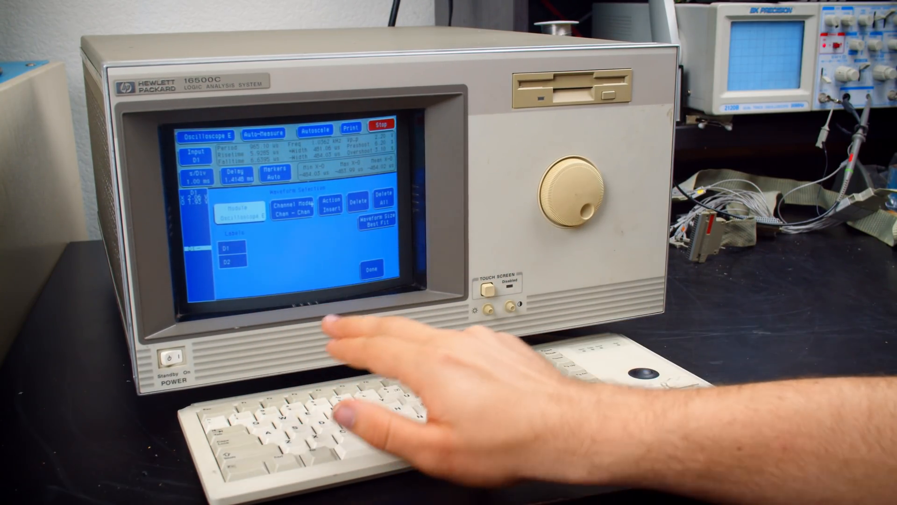